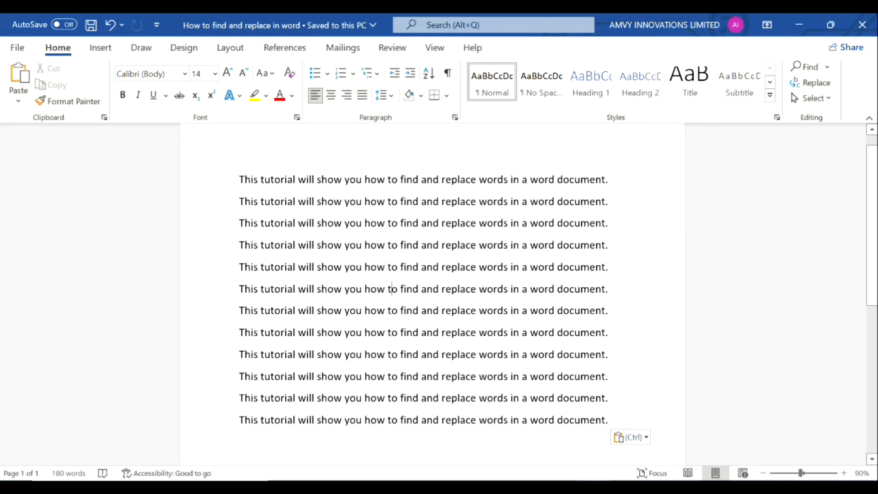
Set Find and Replace to search for 'words' and replace it with 'text'
double_click(493, 180)
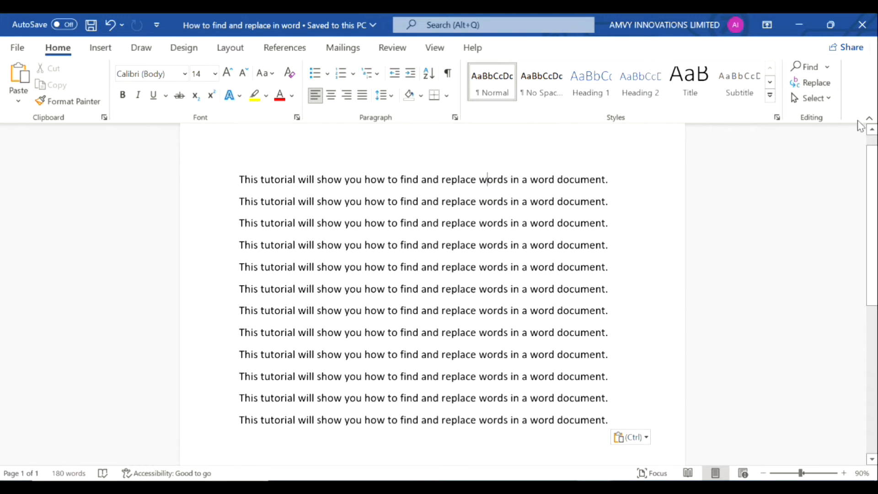
mouse_move(815, 82)
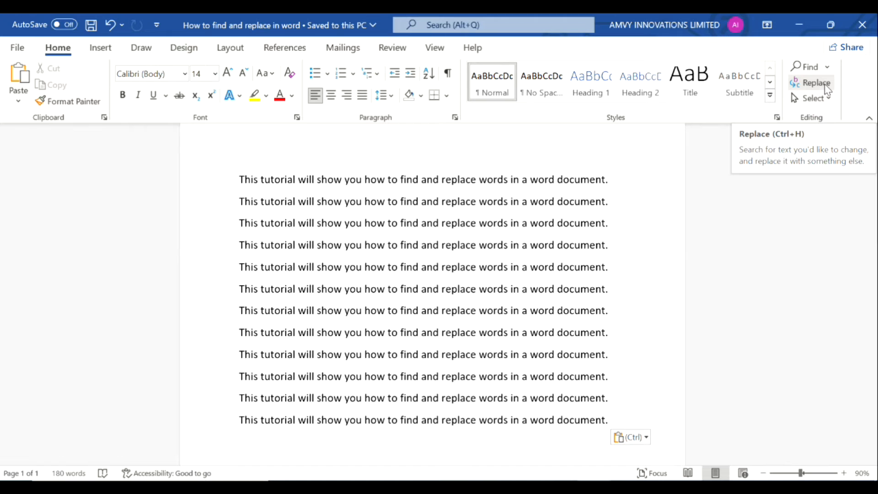
click(816, 83)
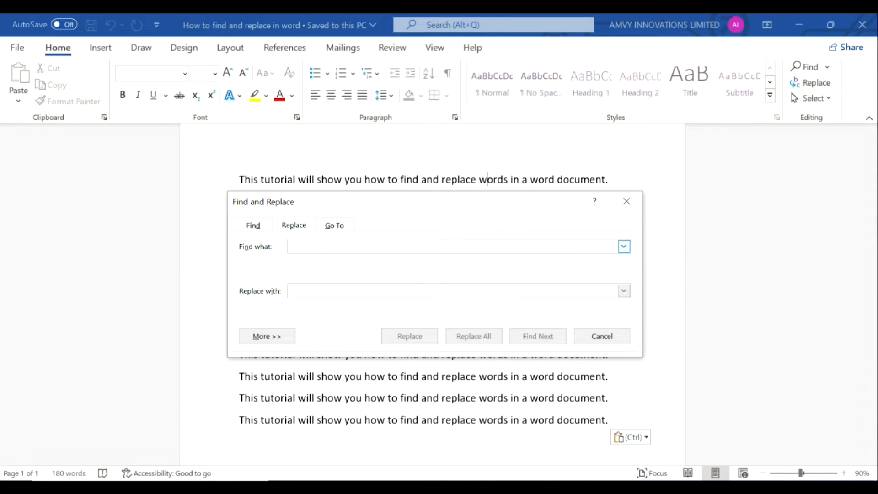
text(words)
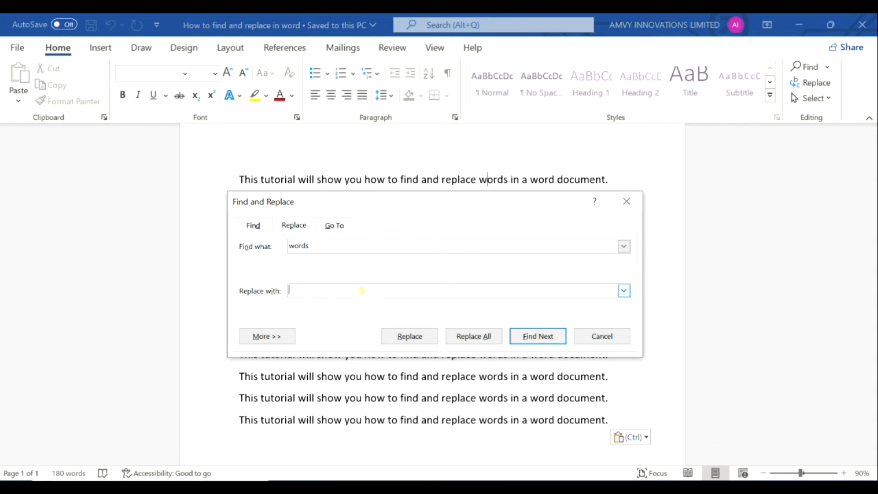
text(text)
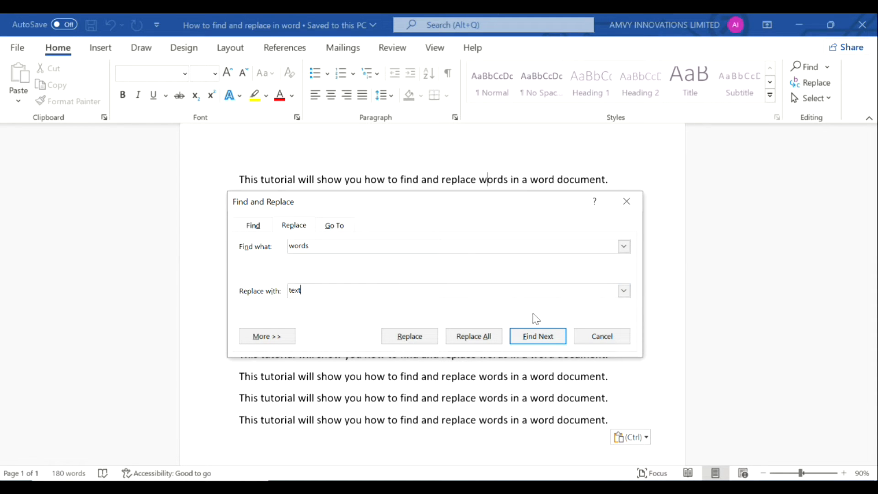
Replace all twelve occurrences of 'words' with 'text' and acknowledge the count notice
click(473, 336)
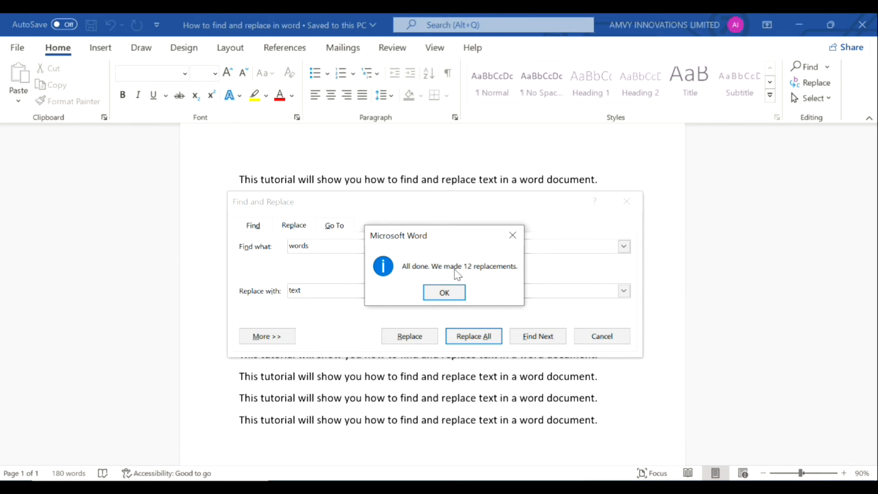
mouse_move(444, 292)
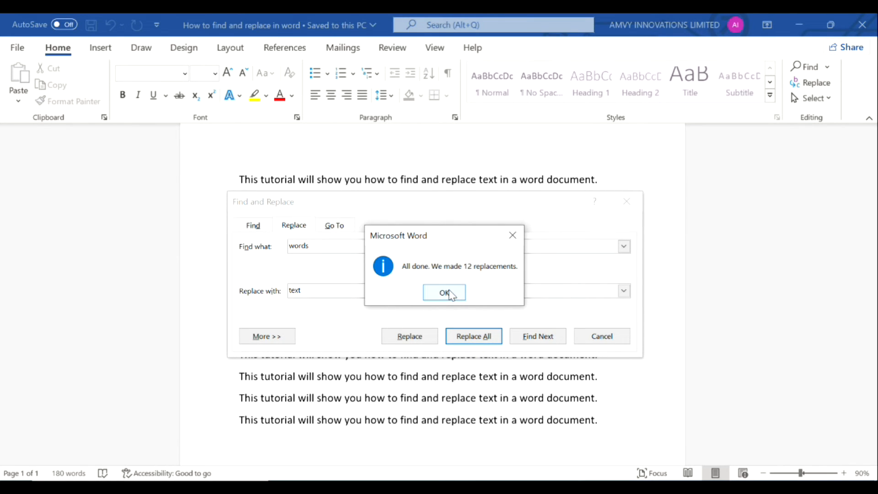
click(444, 293)
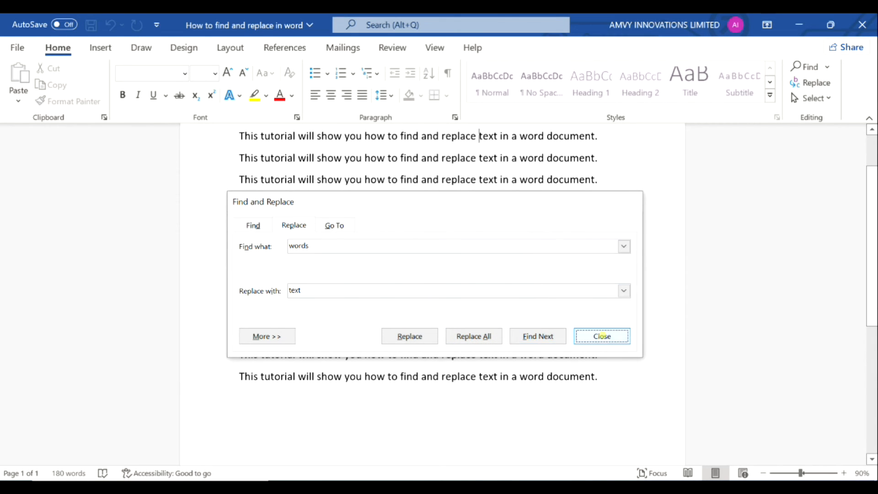
Dismiss Find and Replace and return to the document of 'replace text' sentences
click(601, 335)
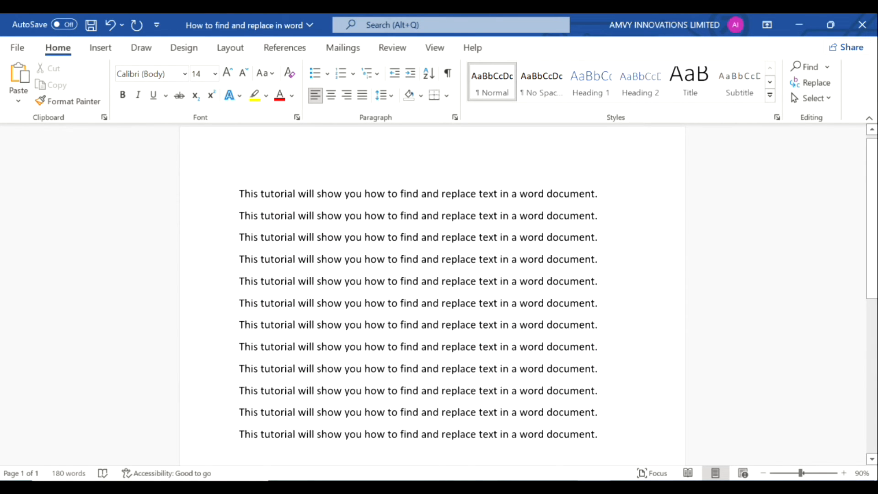
double_click(493, 216)
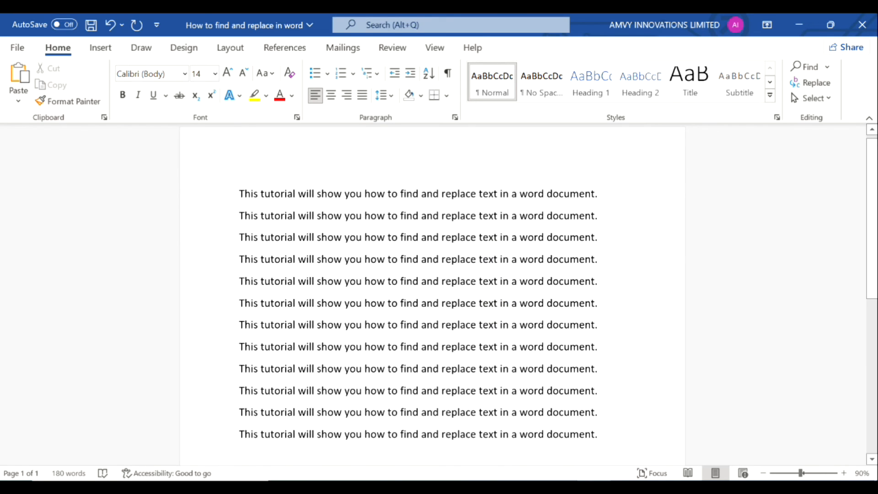
click(493, 303)
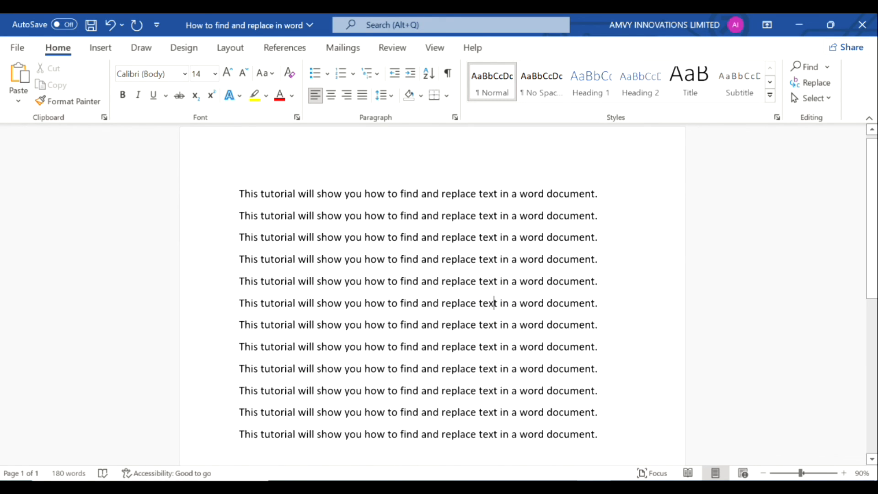